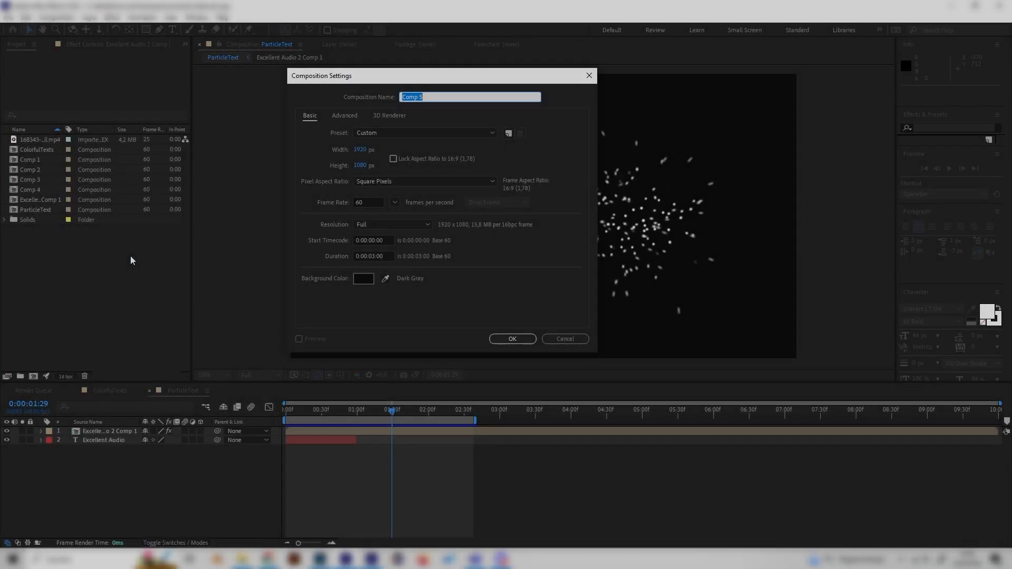
- Confirm the 1920×1080, 60 fps, 3-second dark grey Comp 5 settings and pick the Type tool
{"action": "left_click", "coordinate": [511, 339]}
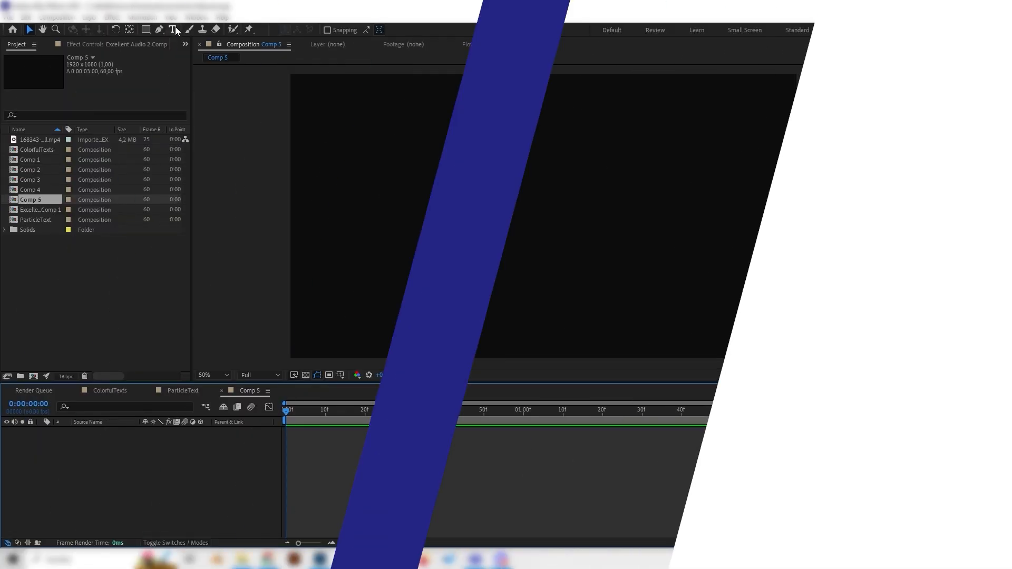
{"action": "left_click", "coordinate": [172, 29]}
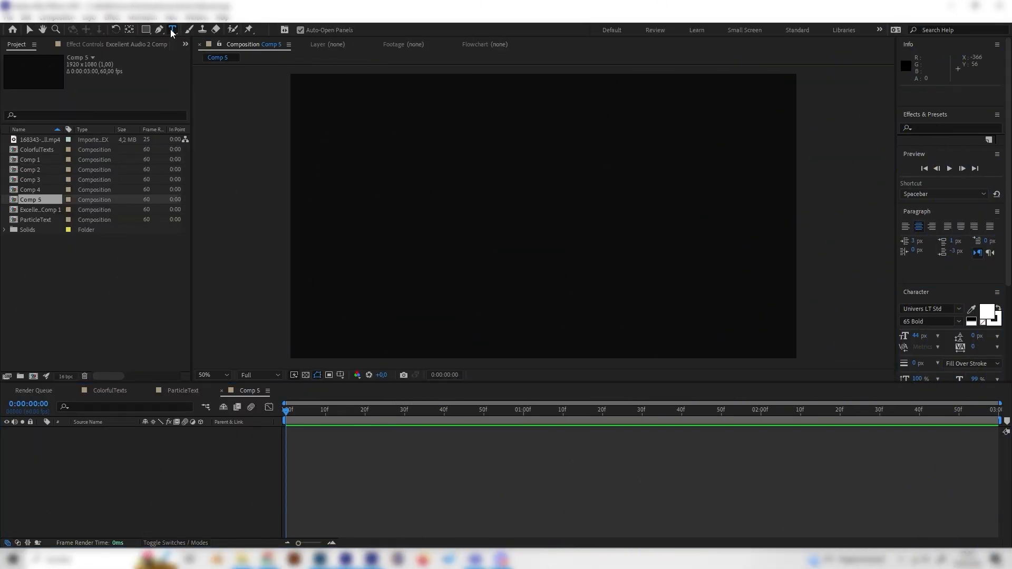
- Type 'Be creative.' as a new text layer near the composition centre
{"action": "left_click", "coordinate": [511, 218]}
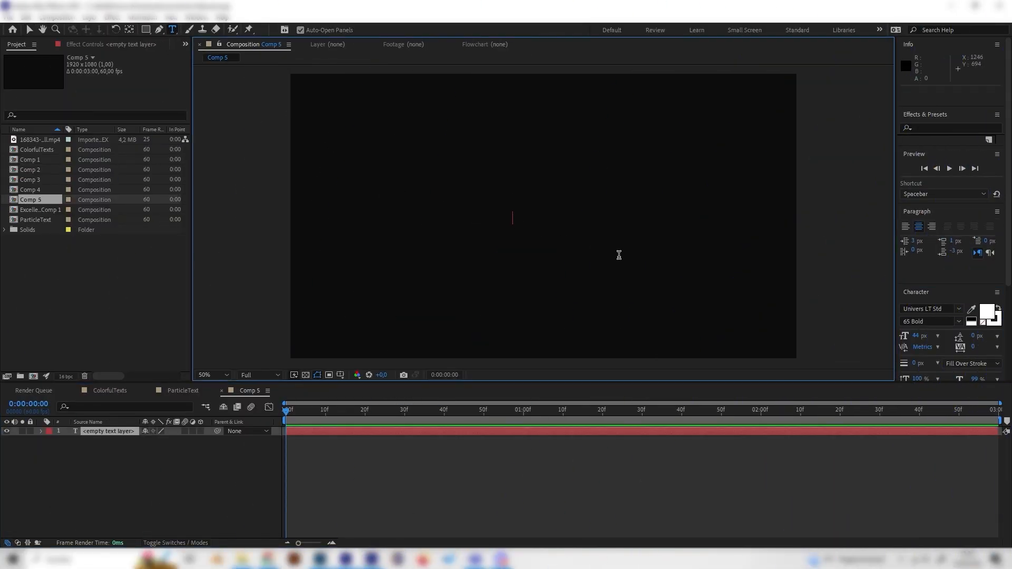
{"action": "type", "text": "Be cre"}
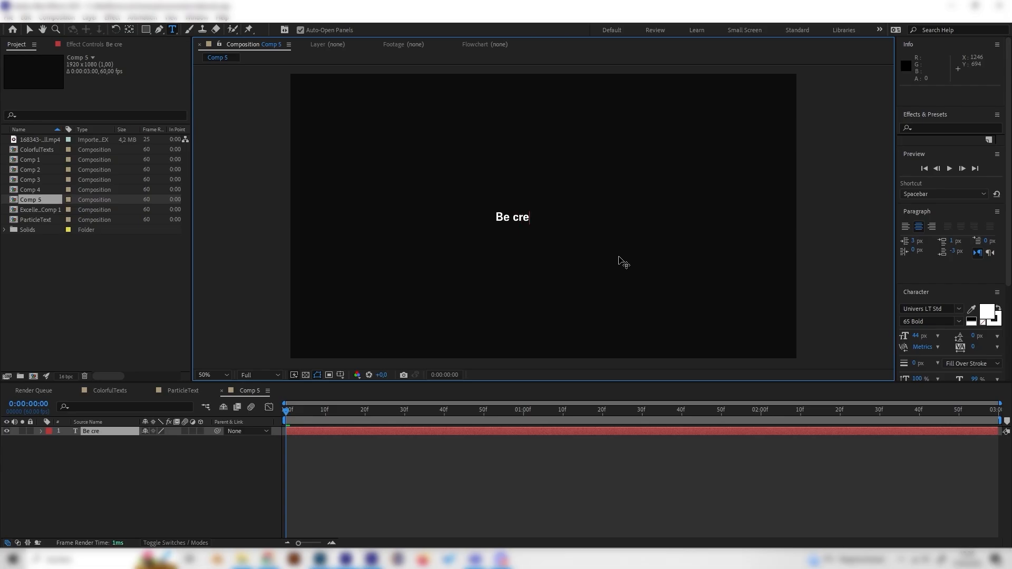
{"action": "type", "text": "ative"}
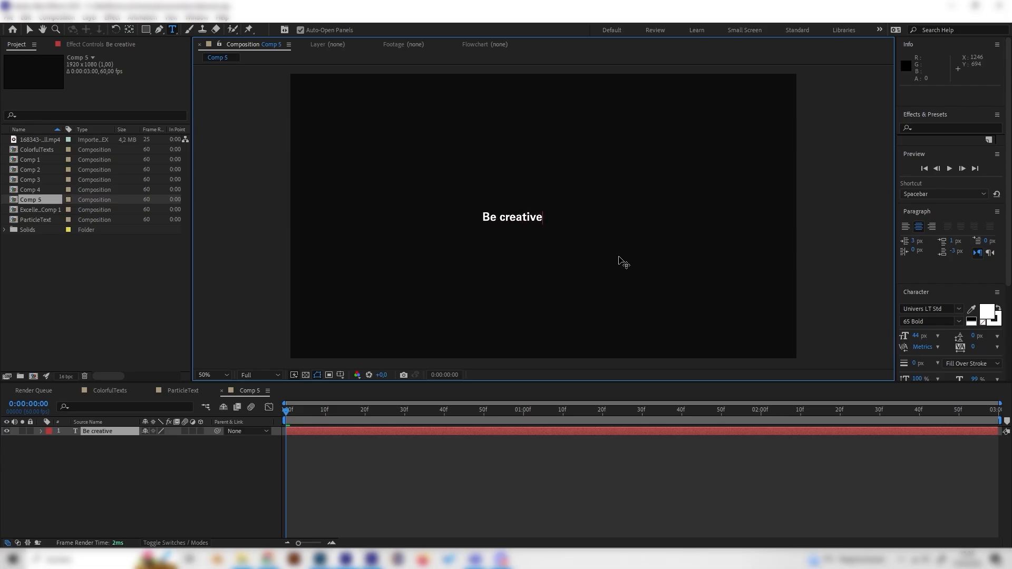
{"action": "type", "text": "."}
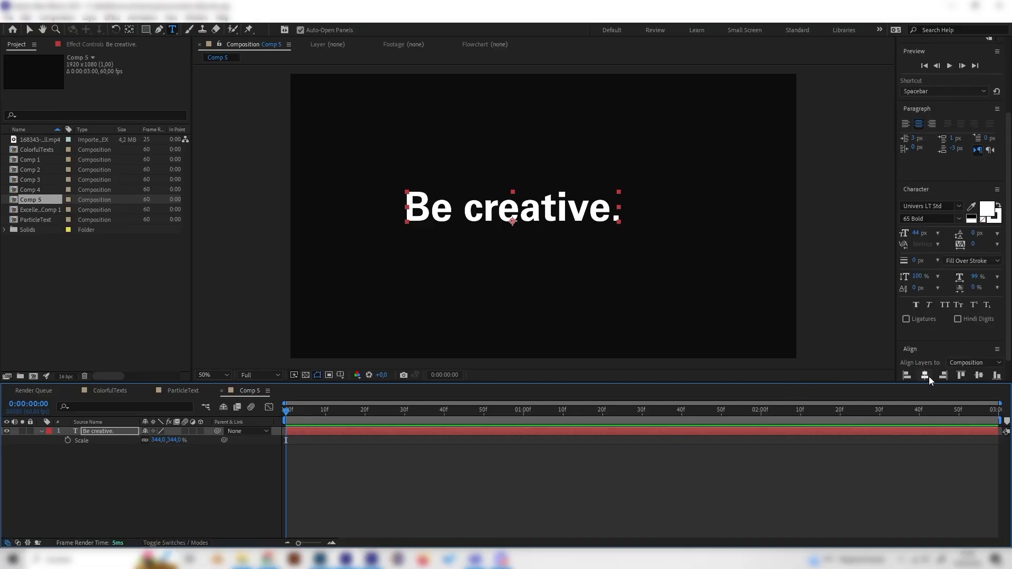
- Align the 'Be creative.' text horizontally to the composition centre
{"action": "left_click", "coordinate": [978, 348]}
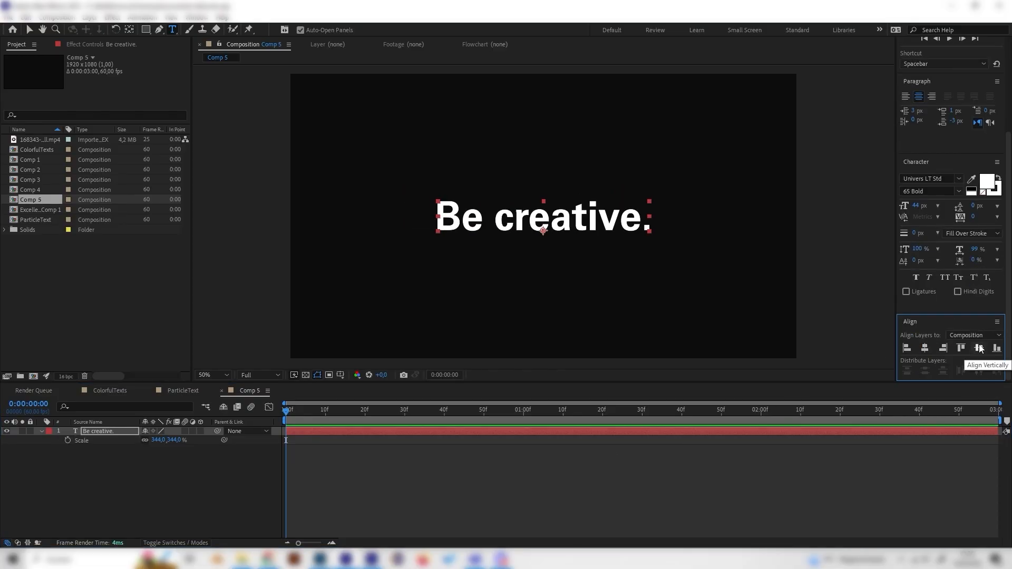
{"action": "mouse_move", "coordinate": [923, 348]}
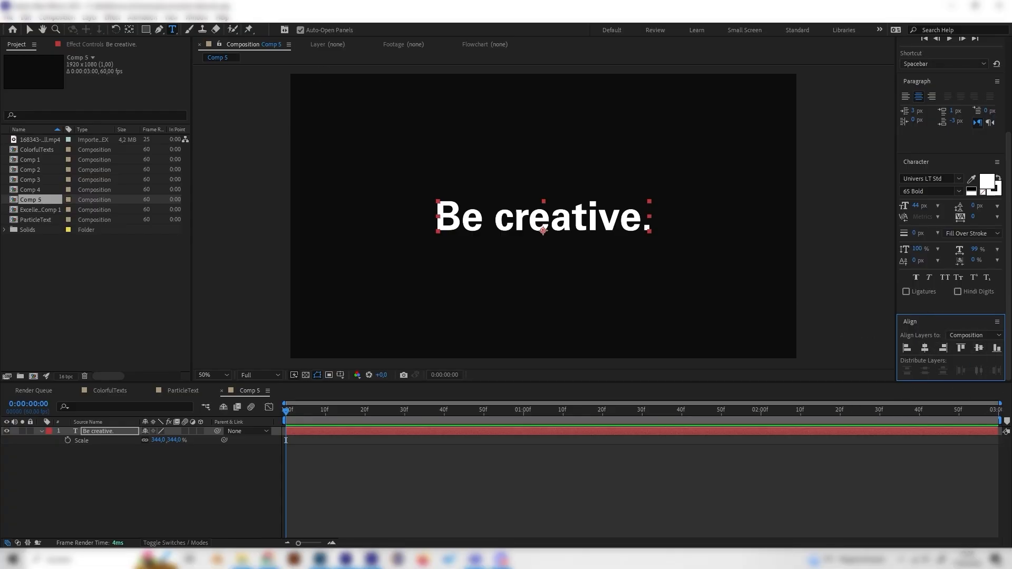
{"action": "left_click", "coordinate": [196, 17]}
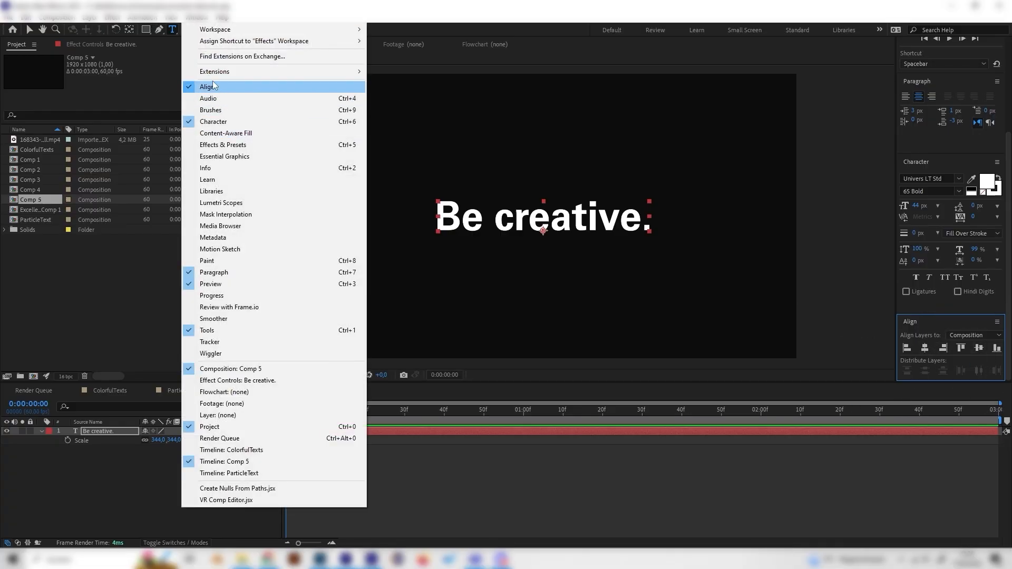
{"action": "mouse_move", "coordinate": [127, 458]}
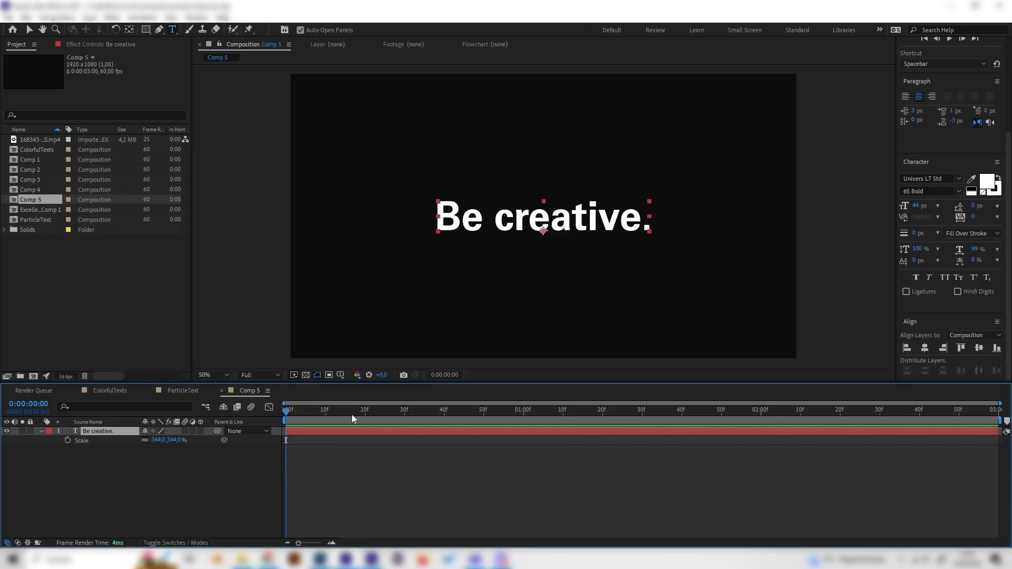
- Split the text layer at 1:30 and select its later half
{"action": "left_click", "coordinate": [455, 409]}
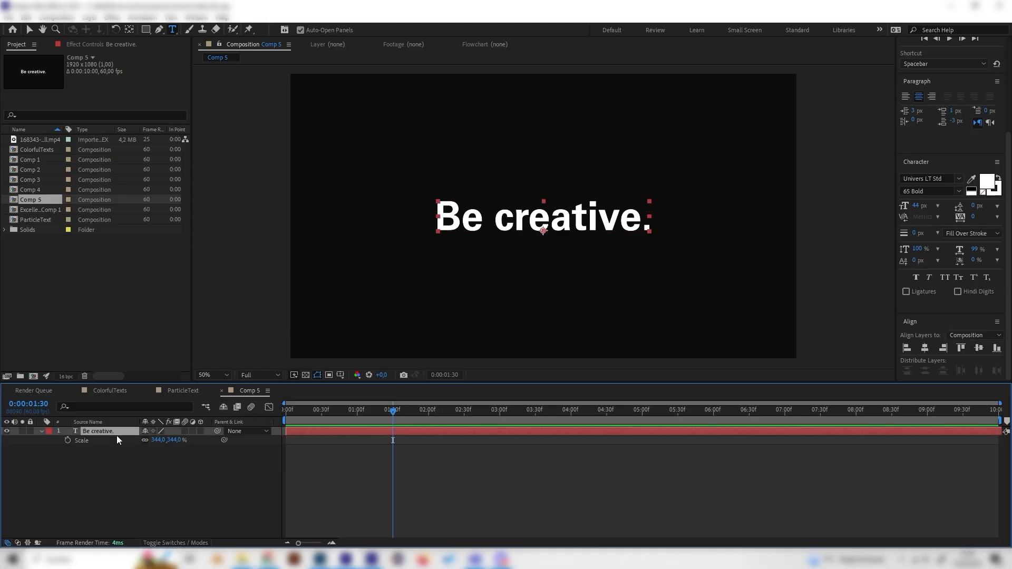
{"action": "key", "text": "ctrl+d"}
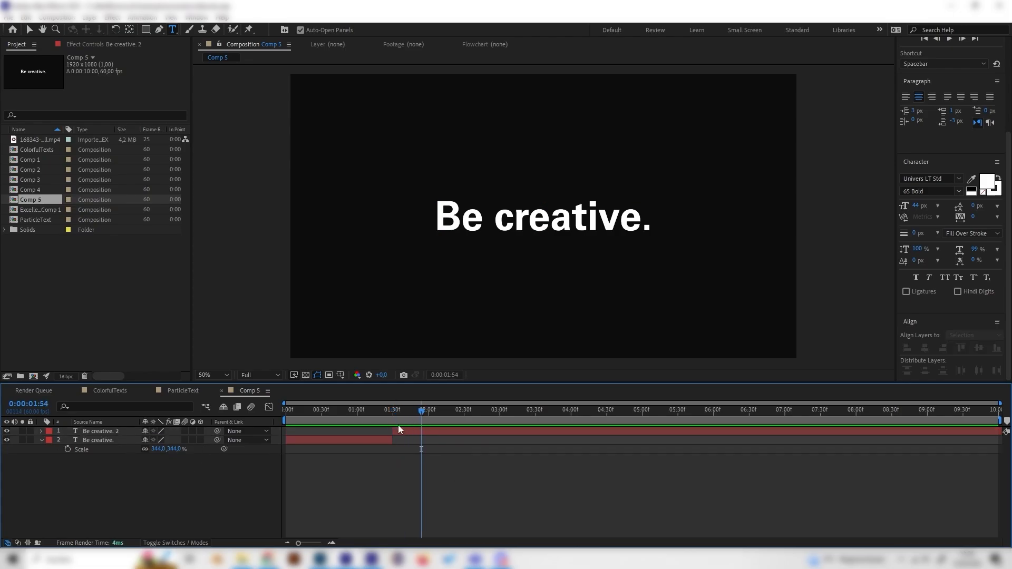
{"action": "left_click", "coordinate": [99, 431]}
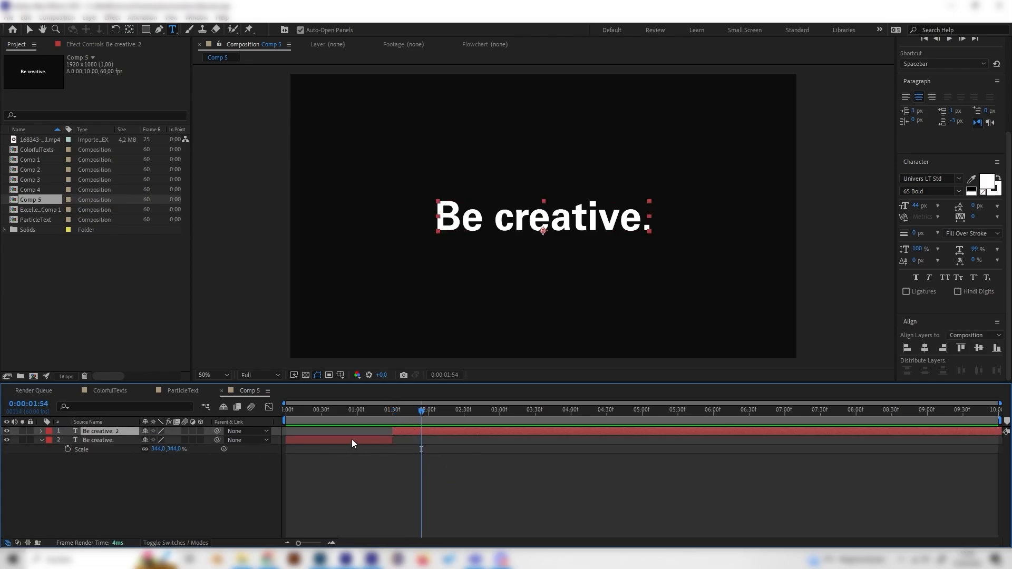
{"action": "left_click", "coordinate": [392, 409]}
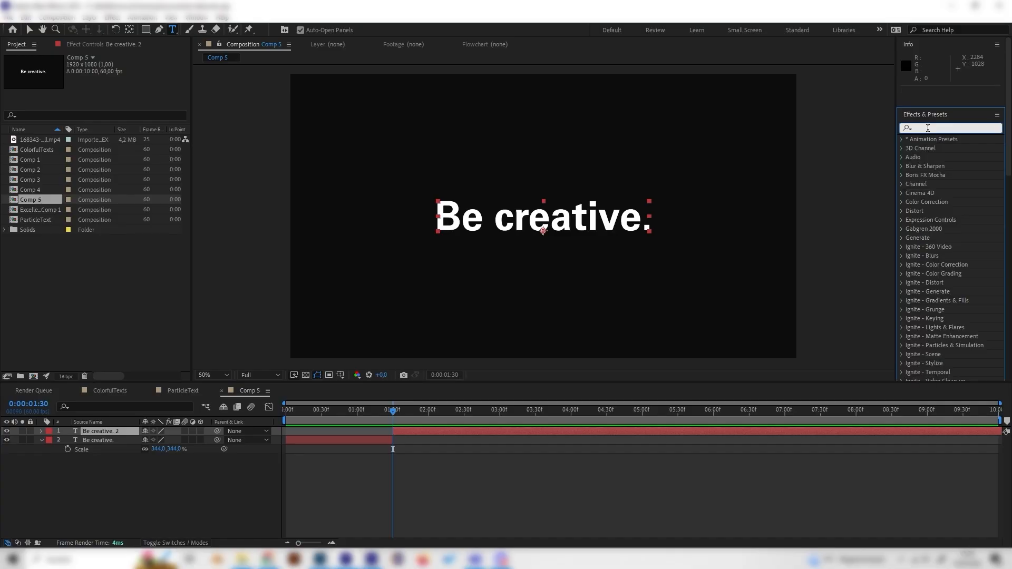
- Apply CC Star Burst to the later text layer and scrub back to 1:30
{"action": "type", "text": "cc star burst"}
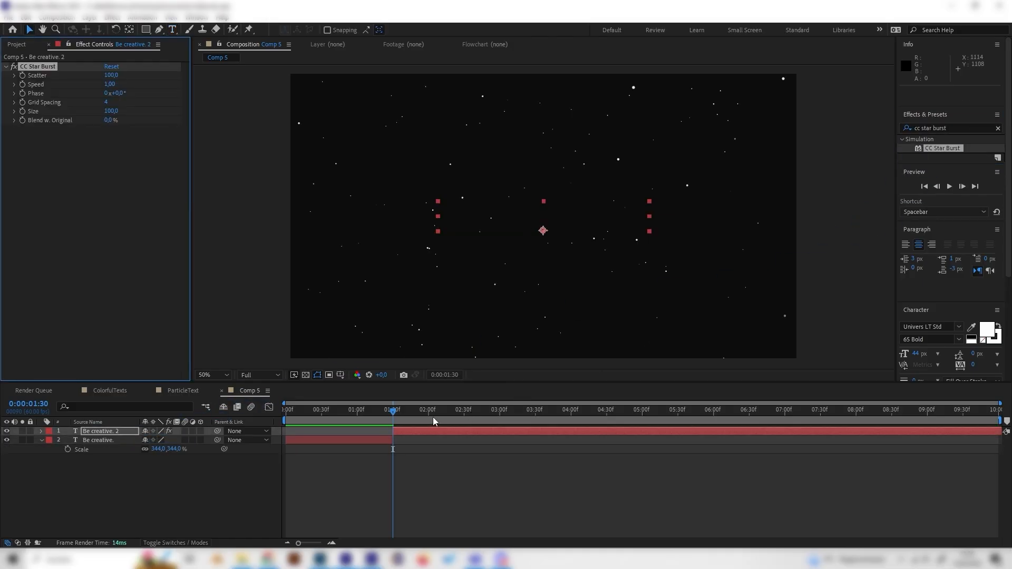
{"action": "left_click", "coordinate": [503, 409]}
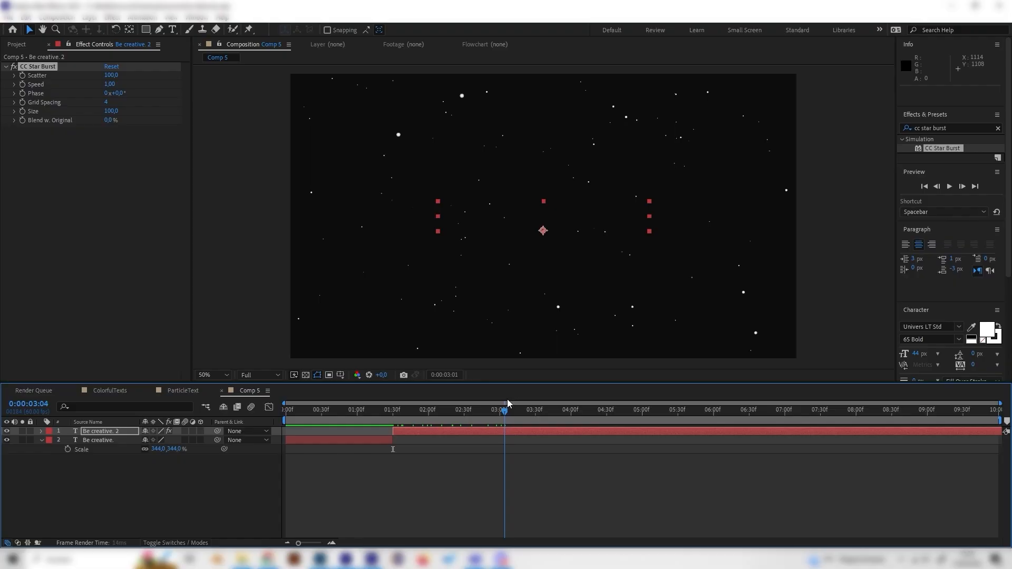
{"action": "left_click", "coordinate": [397, 409]}
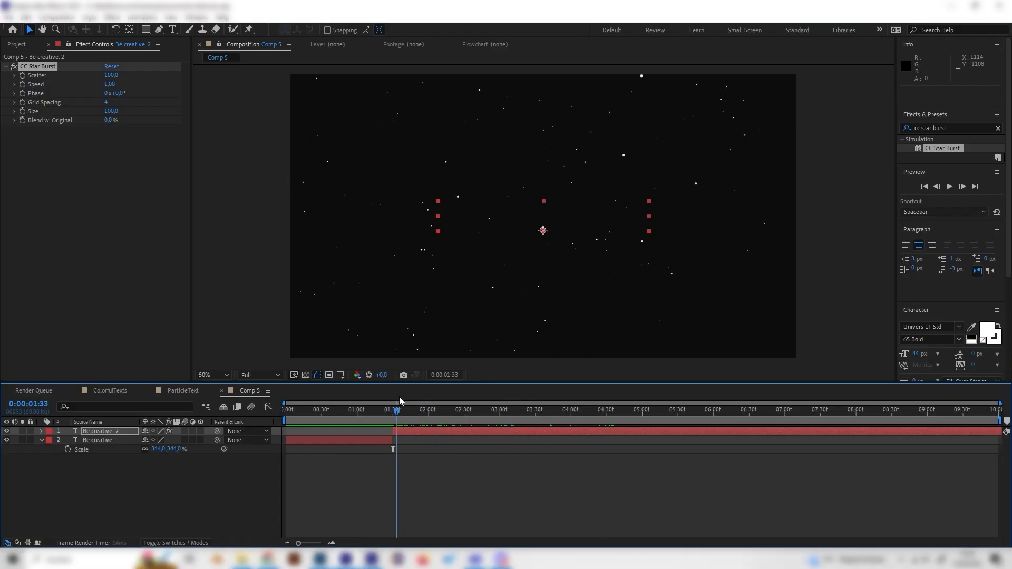
{"action": "left_click", "coordinate": [394, 409]}
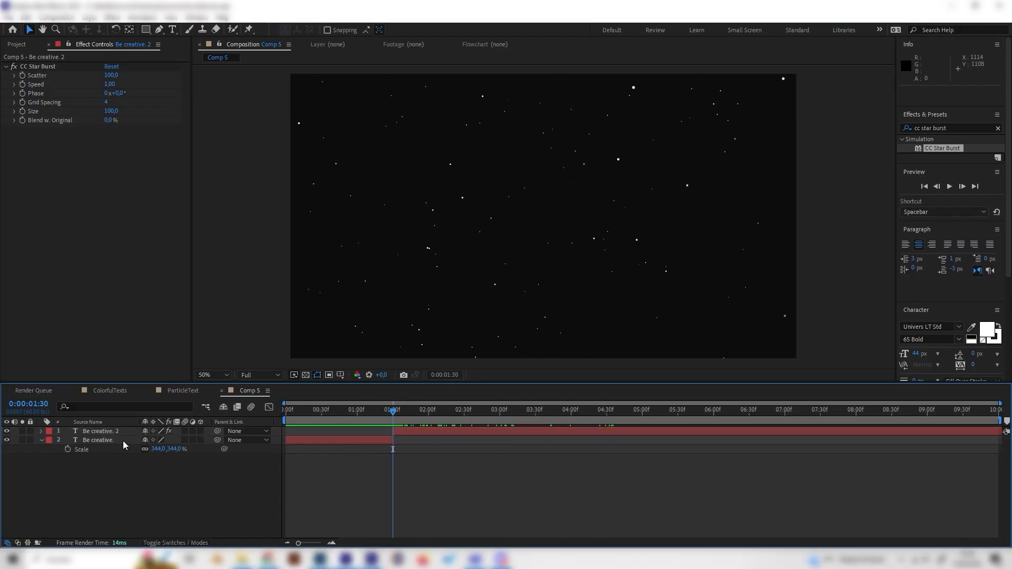
- Enter 0 as the CC Star Burst Speed value
{"action": "double_click", "coordinate": [114, 84]}
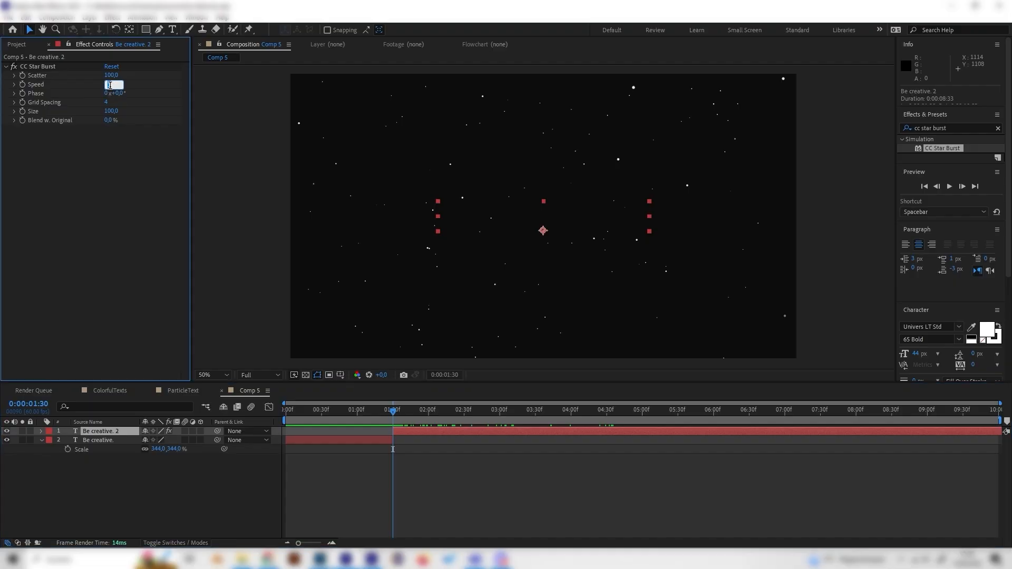
{"action": "type", "text": "0,00"}
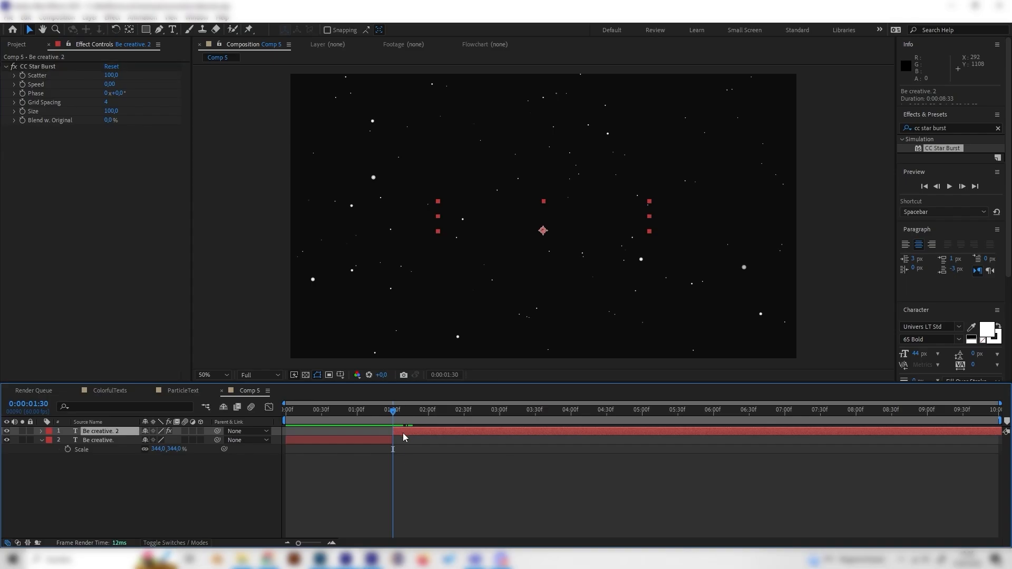
{"action": "mouse_move", "coordinate": [153, 127]}
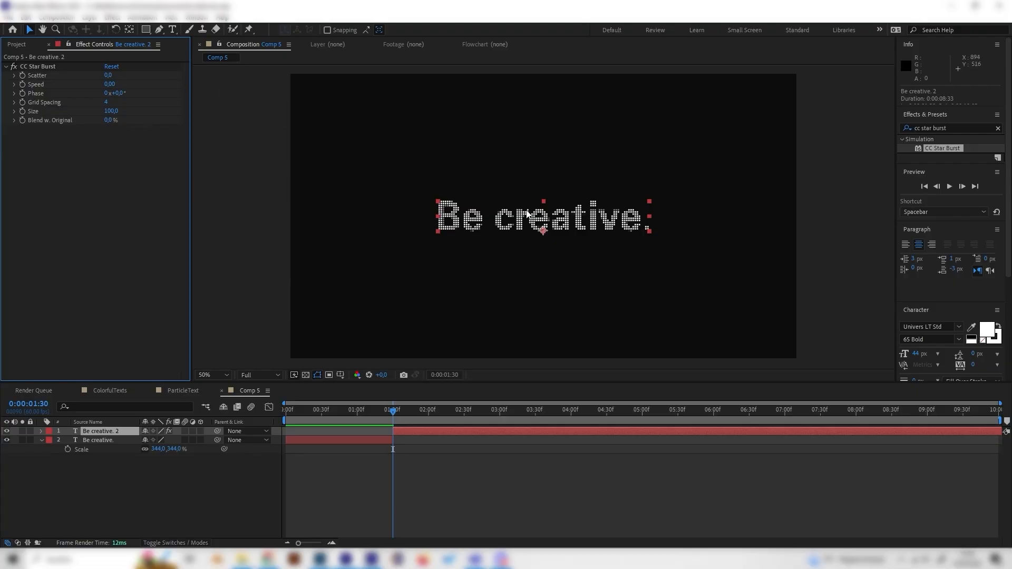
{"action": "mouse_move", "coordinate": [568, 256]}
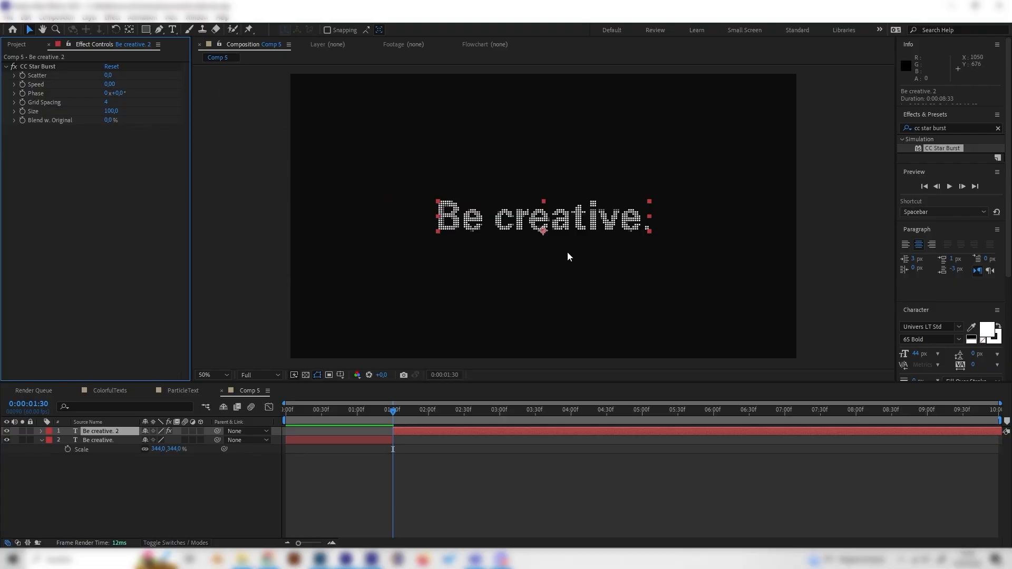
{"action": "mouse_move", "coordinate": [111, 162]}
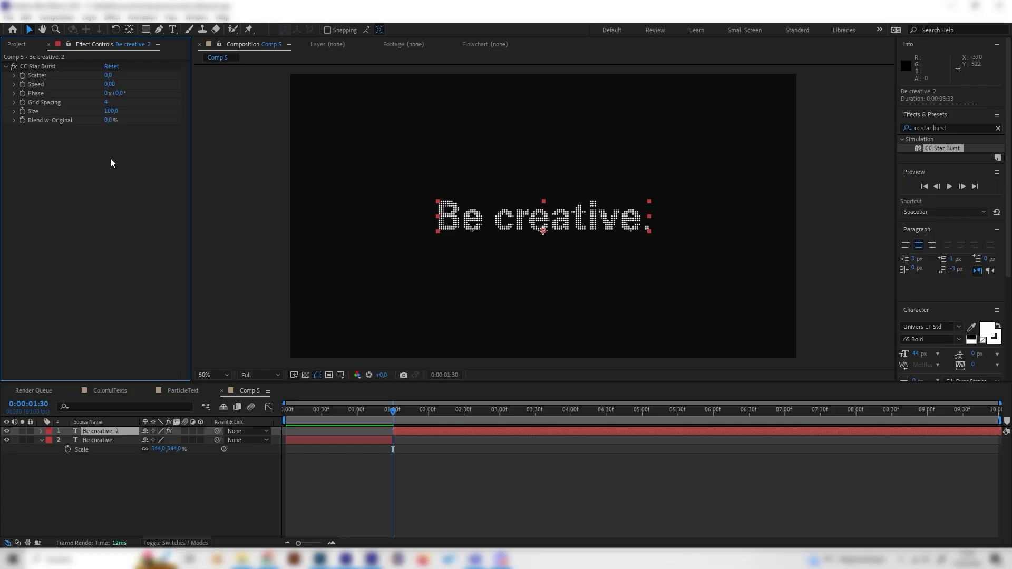
{"action": "mouse_move", "coordinate": [24, 80]}
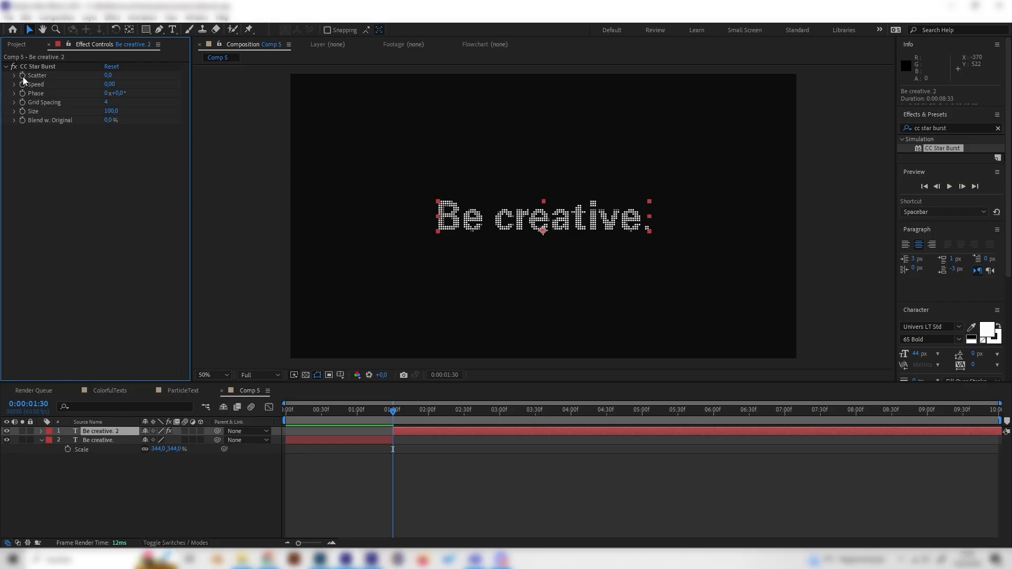
- Keyframe the star burst Scatter to 150.0 from 1:30, adjust another parameter, and preview
{"action": "left_click", "coordinate": [37, 66]}
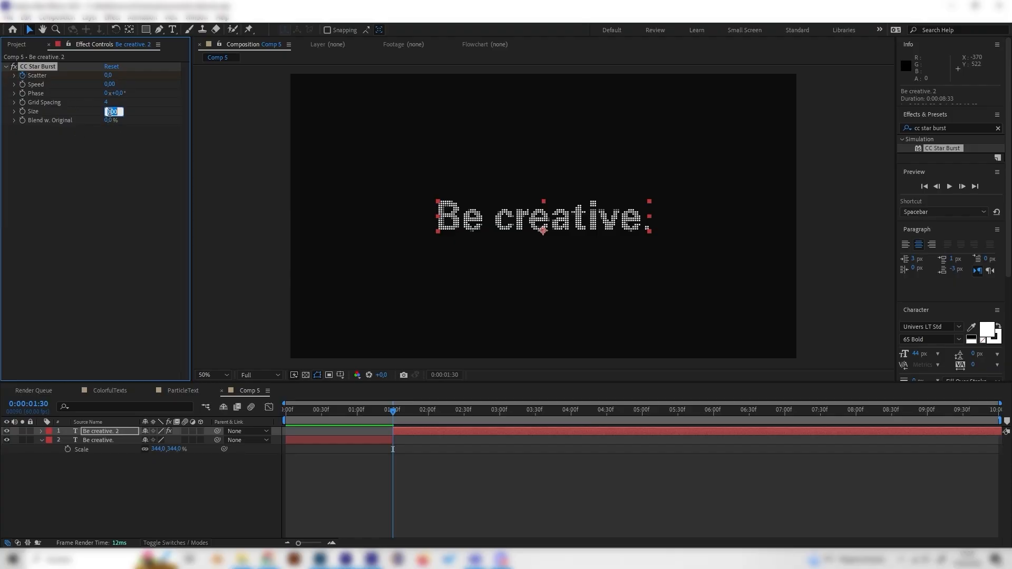
{"action": "type", "text": "150.0"}
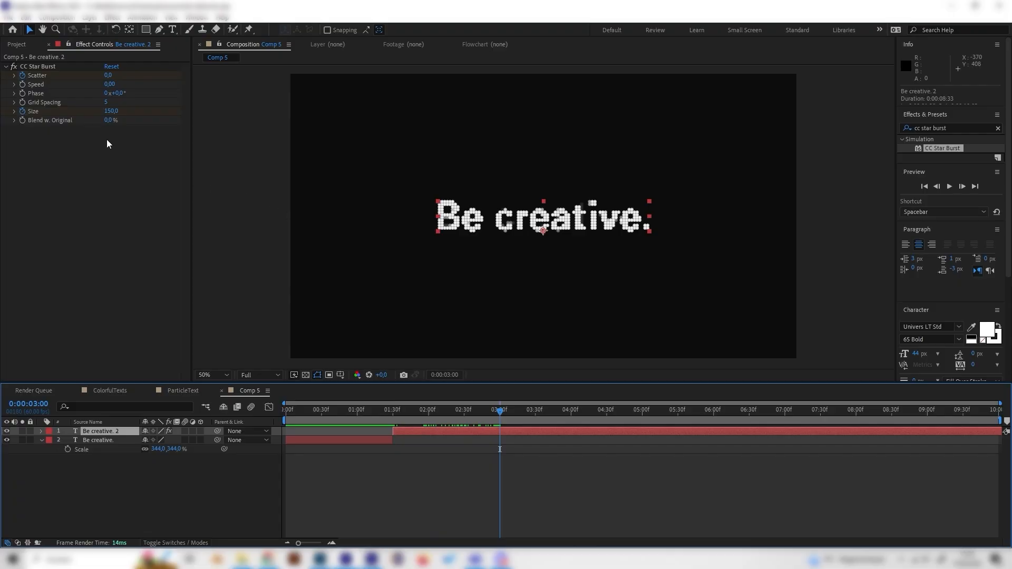
{"action": "mouse_move", "coordinate": [108, 75]}
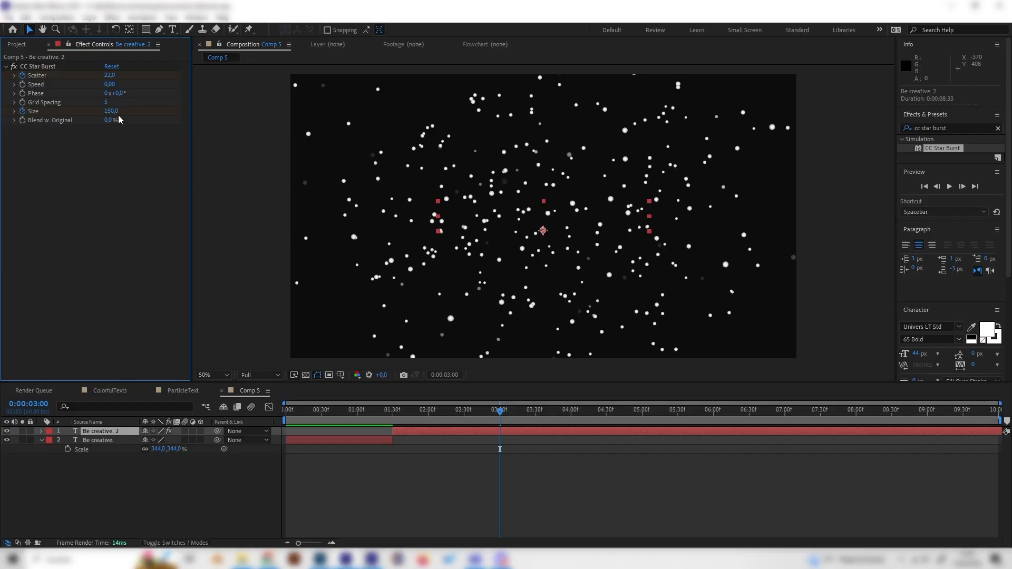
{"action": "double_click", "coordinate": [110, 111]}
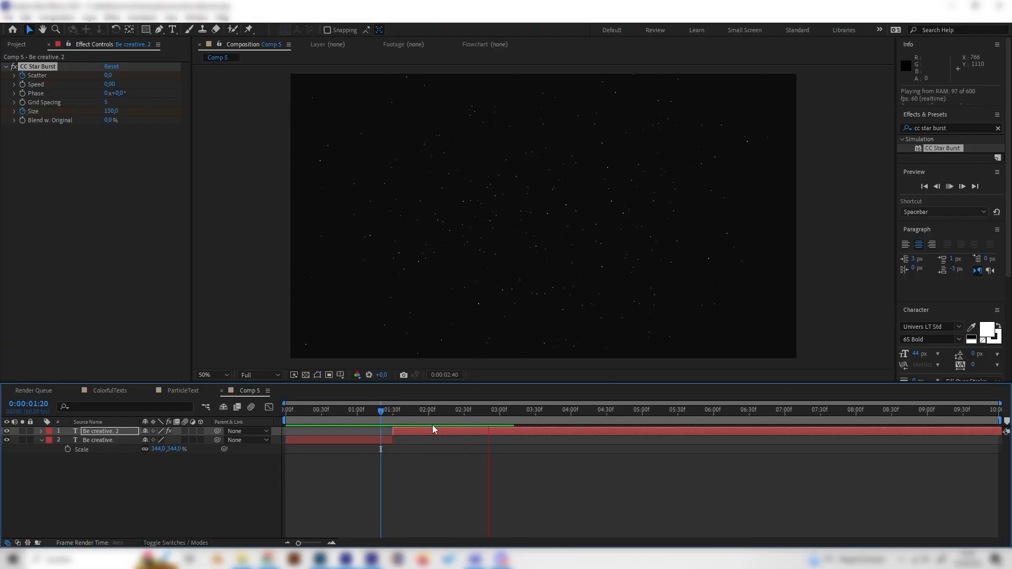
{"action": "left_click", "coordinate": [468, 409]}
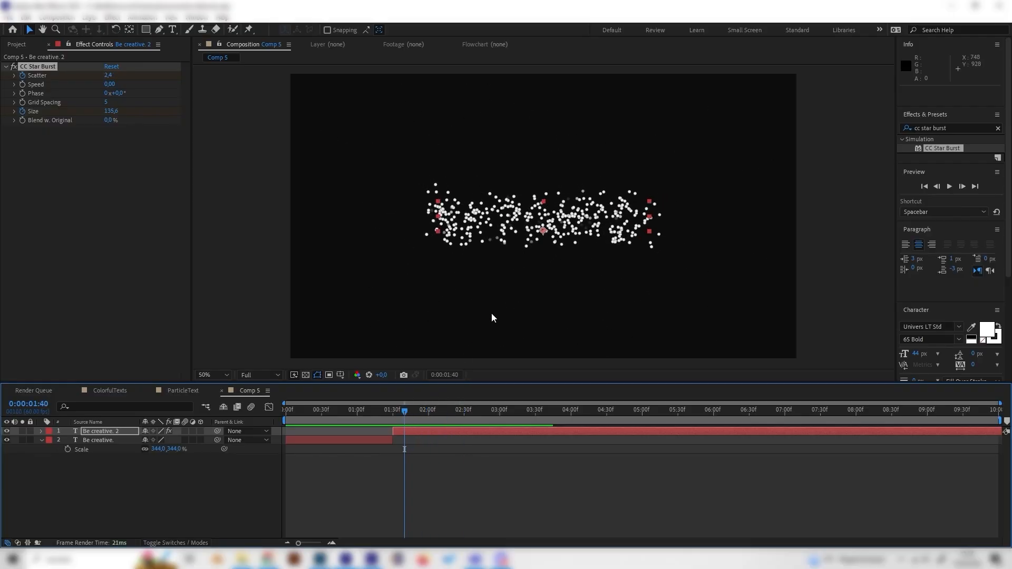
- Apply a Fill effect to the particle layer with its colour set to white
{"action": "left_click", "coordinate": [209, 374]}
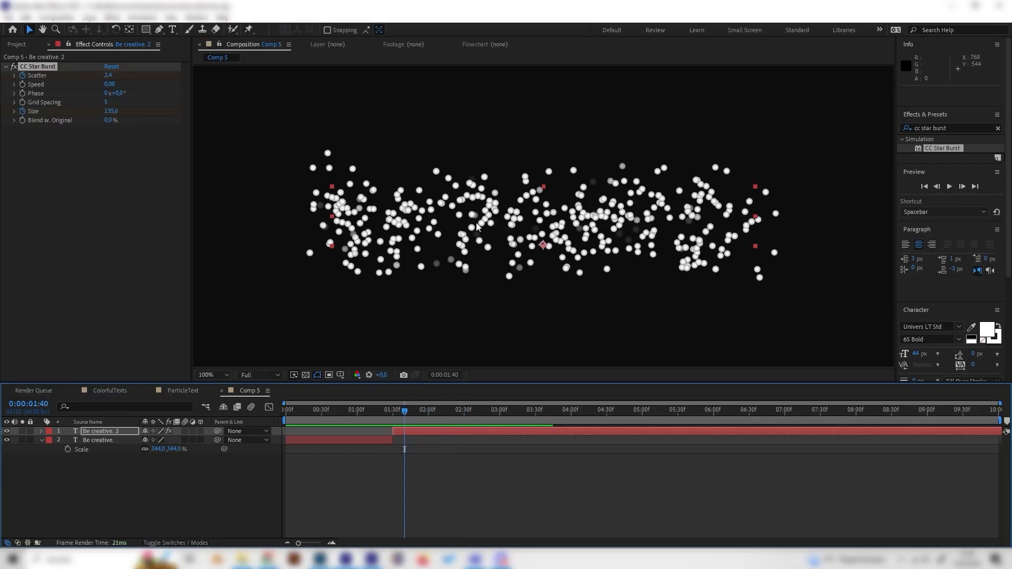
{"action": "mouse_move", "coordinate": [432, 276]}
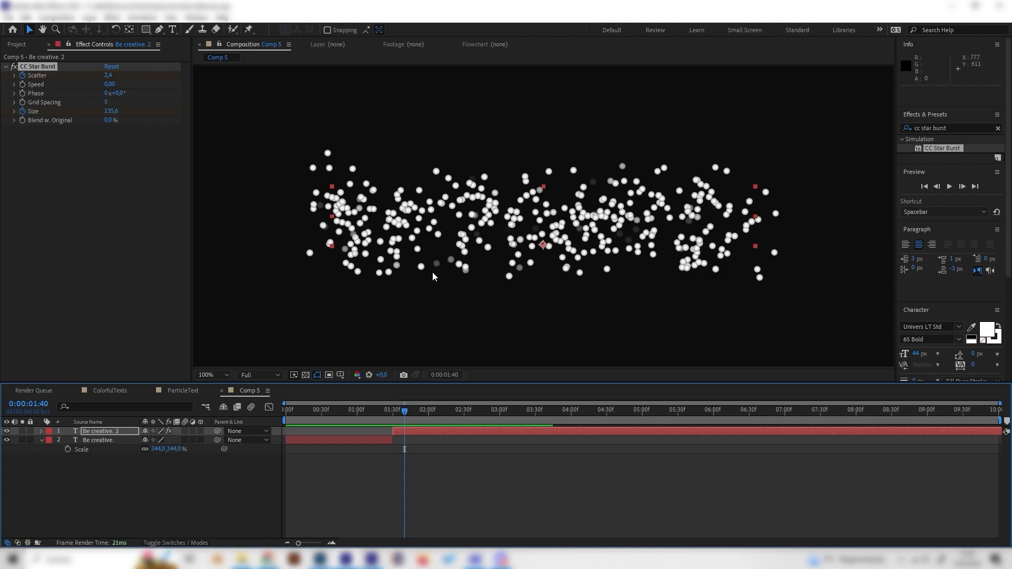
{"action": "mouse_move", "coordinate": [400, 219]}
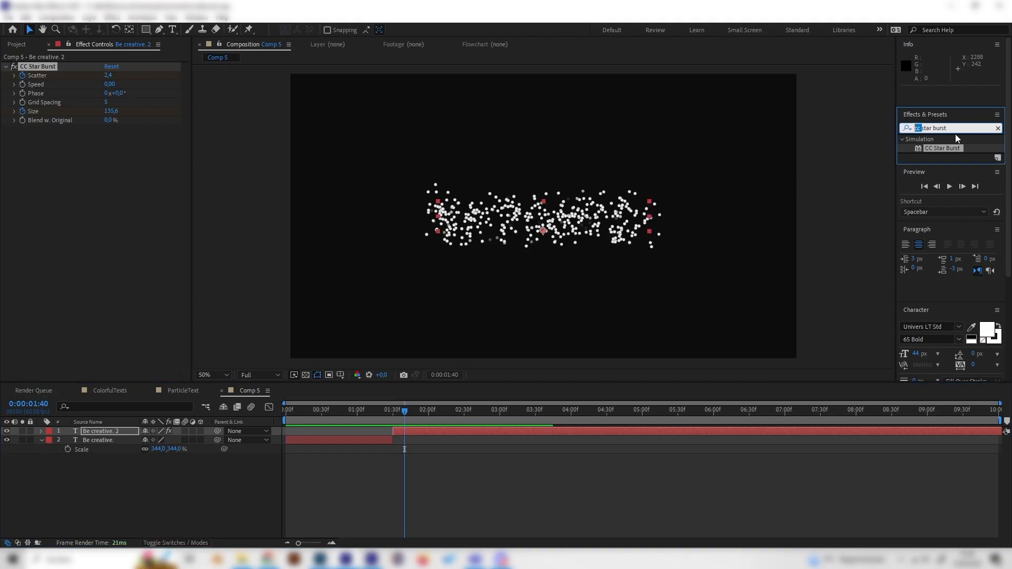
{"action": "left_click", "coordinate": [997, 128]}
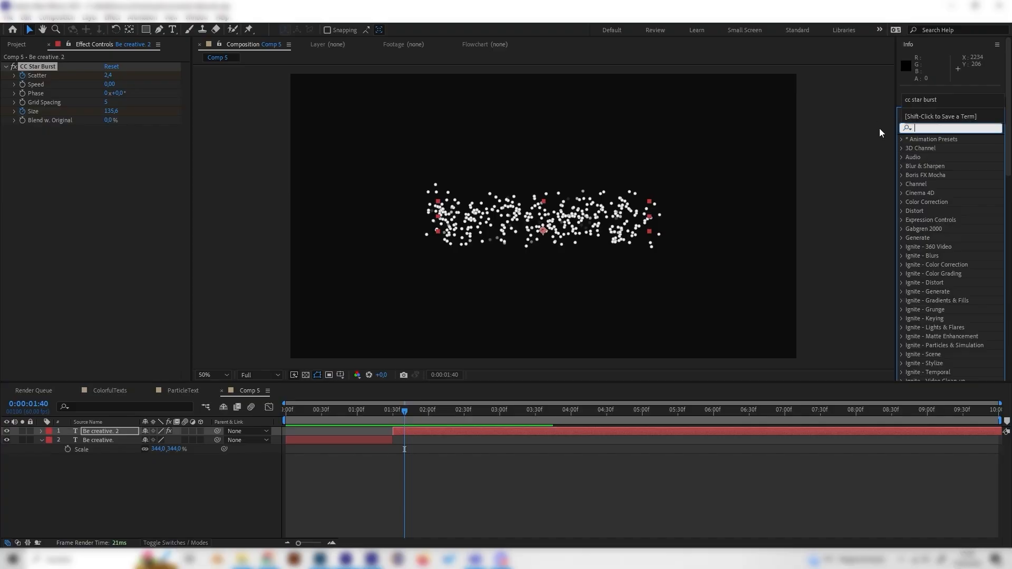
{"action": "type", "text": "fill"}
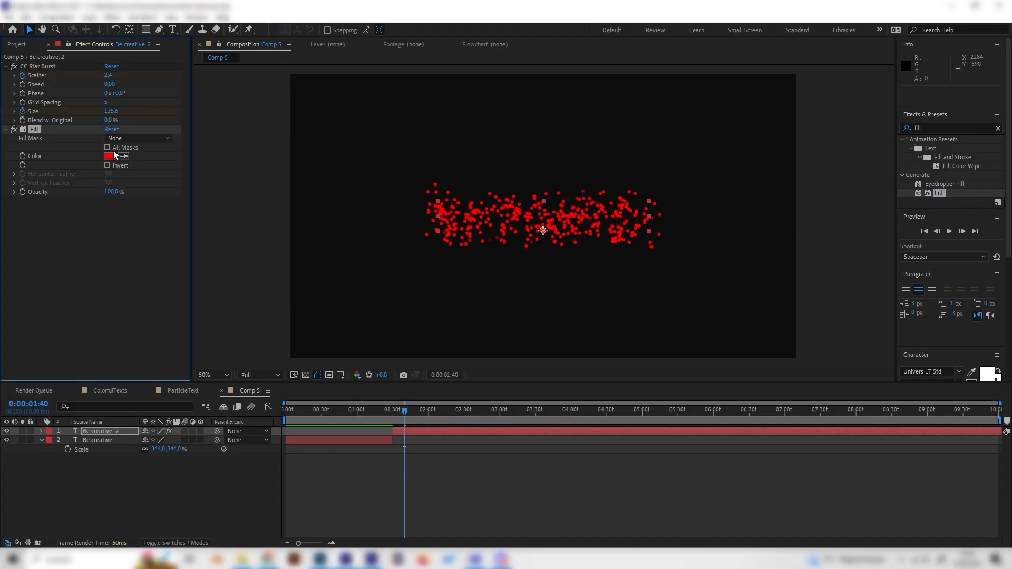
{"action": "left_click", "coordinate": [113, 155]}
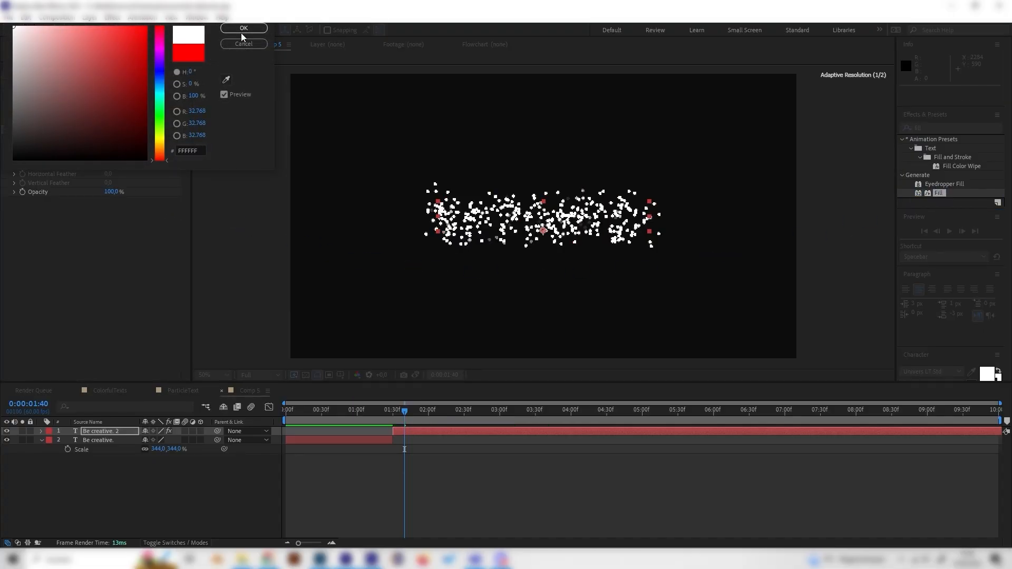
{"action": "left_click", "coordinate": [243, 28]}
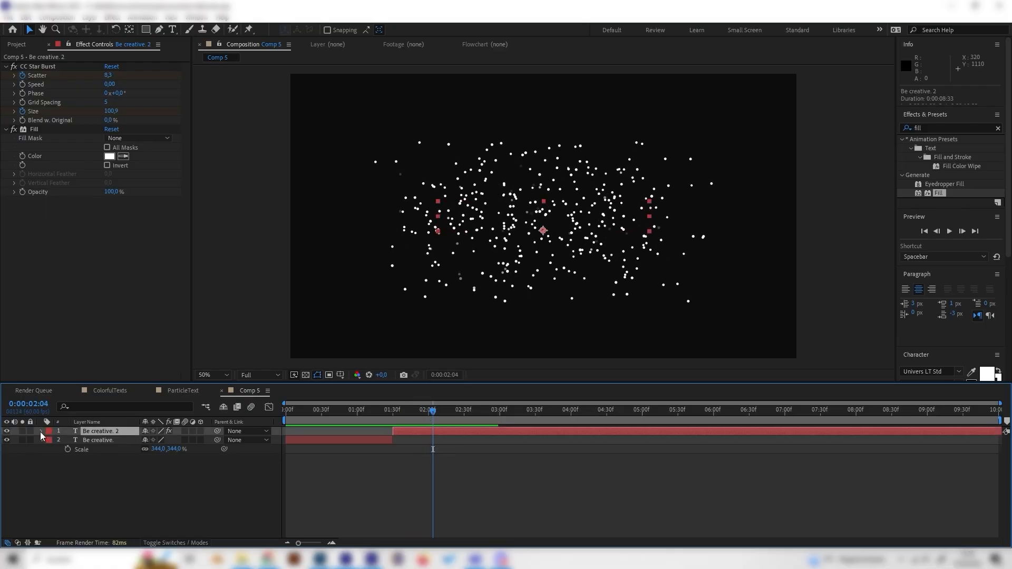
- Keyframe the particle layer's Opacity from 100% at 2:16 to 0% at 3:00
{"action": "left_click", "coordinate": [41, 431]}
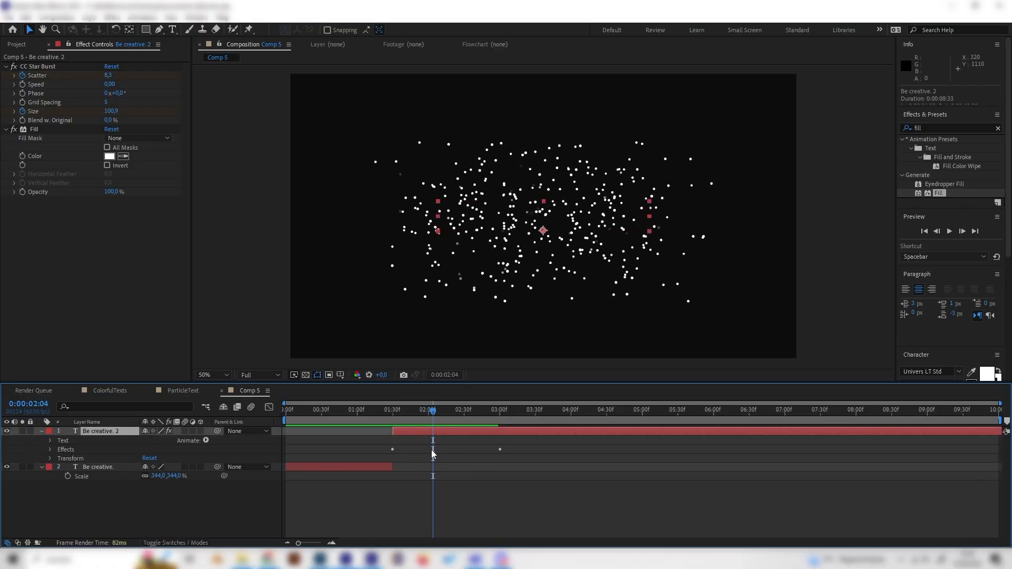
{"action": "left_click", "coordinate": [49, 458]}
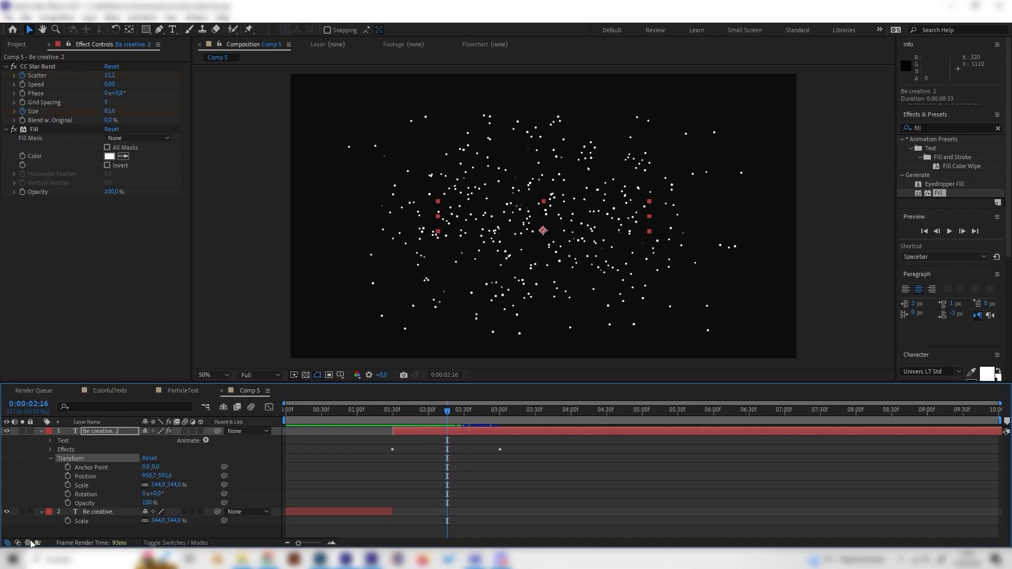
{"action": "left_click", "coordinate": [66, 503]}
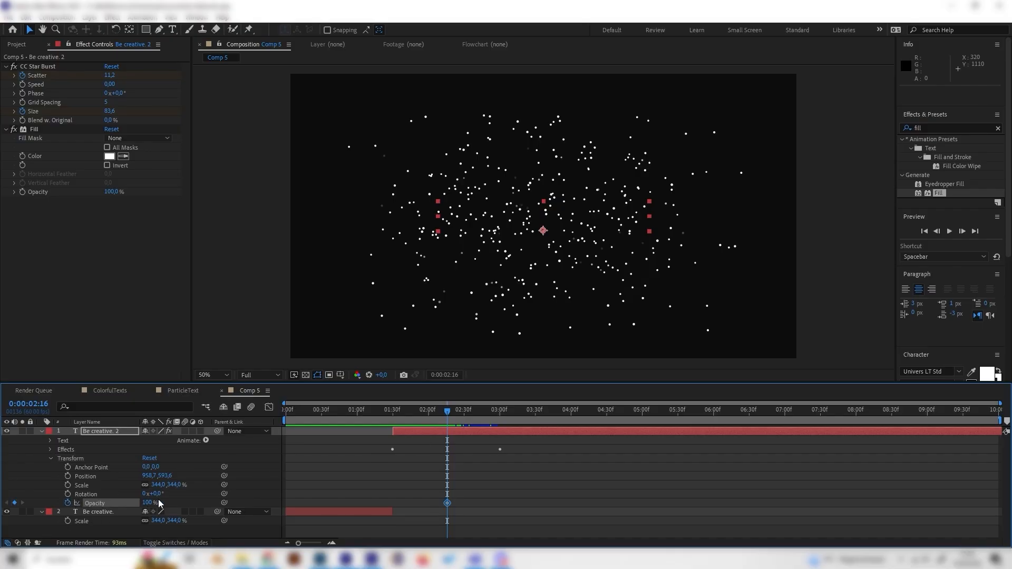
{"action": "double_click", "coordinate": [150, 503]}
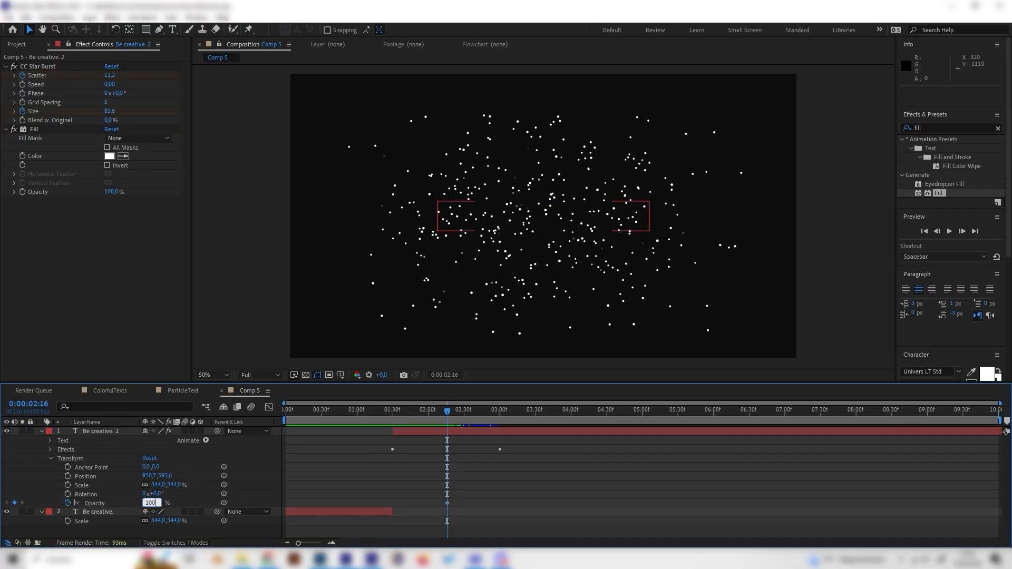
{"action": "left_click", "coordinate": [488, 410]}
{"action": "type", "text": "0"}
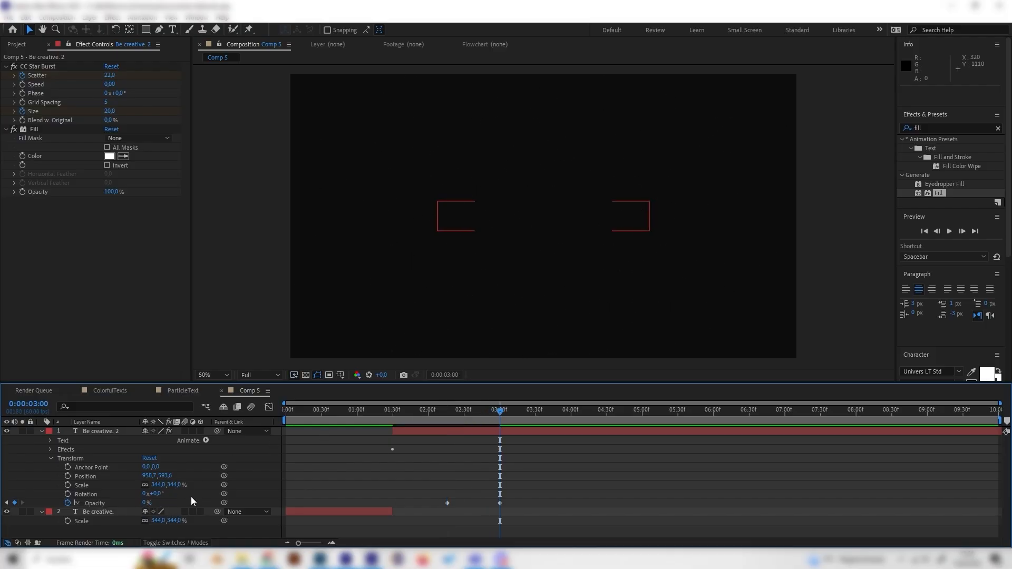
{"action": "left_click", "coordinate": [384, 409]}
{"action": "type", "text": "blur"}
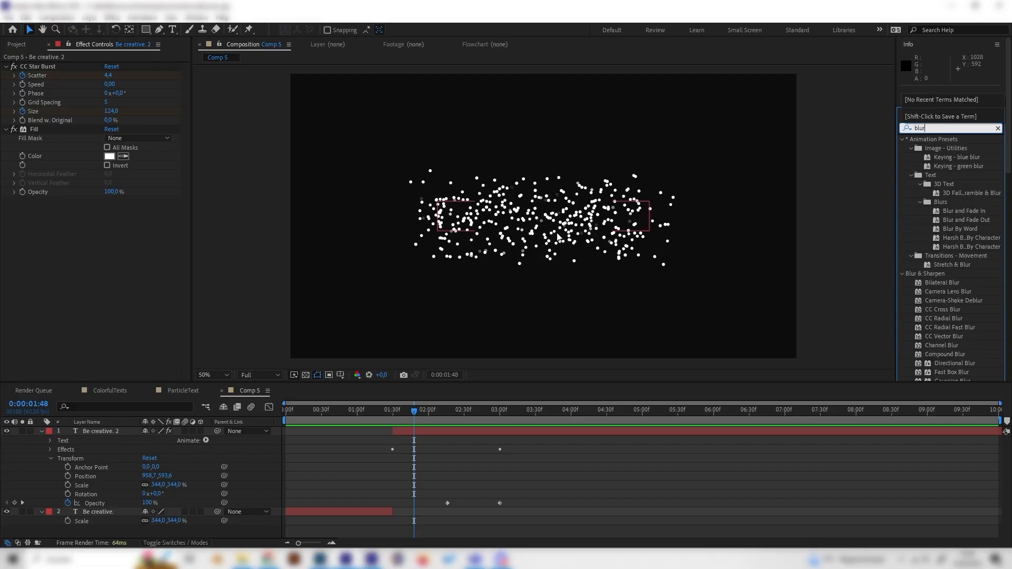
- Add a Gaussian Blur of 5 and scrub the timeline to check the particles
{"action": "scroll", "scroll_direction": "down", "scroll_amount": 3}
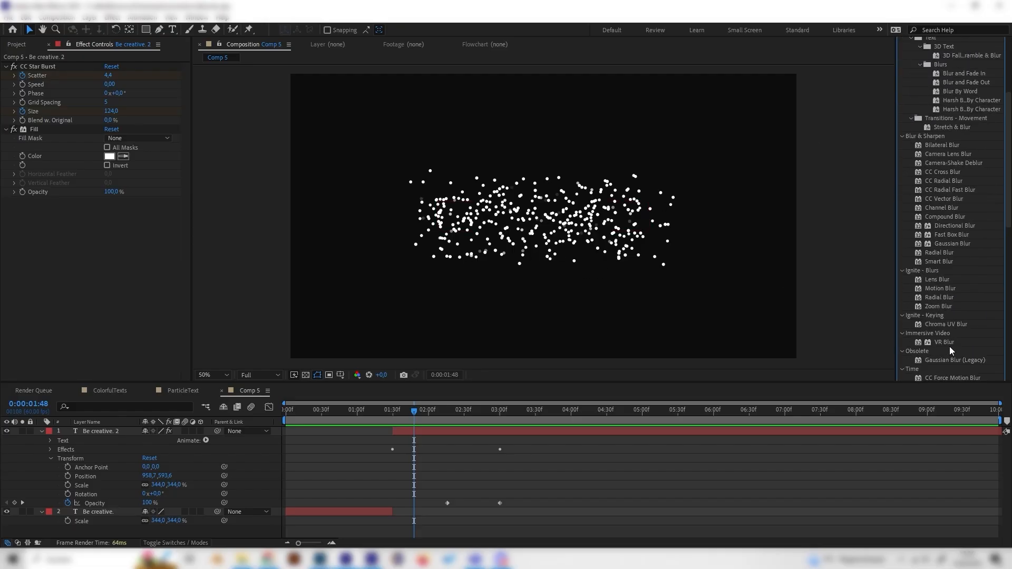
{"action": "scroll", "scroll_direction": "down", "scroll_amount": 3}
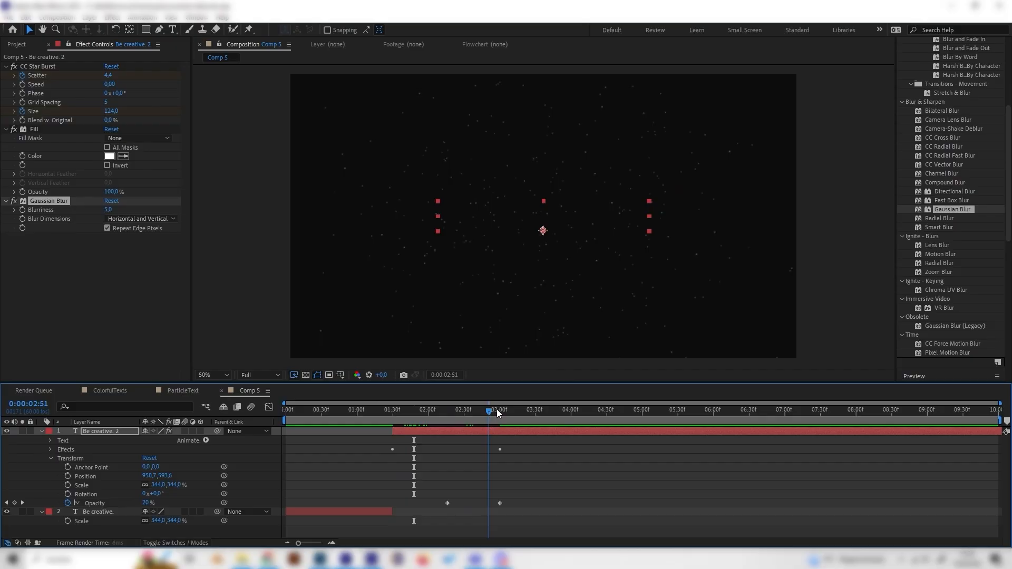
{"action": "left_click", "coordinate": [397, 409]}
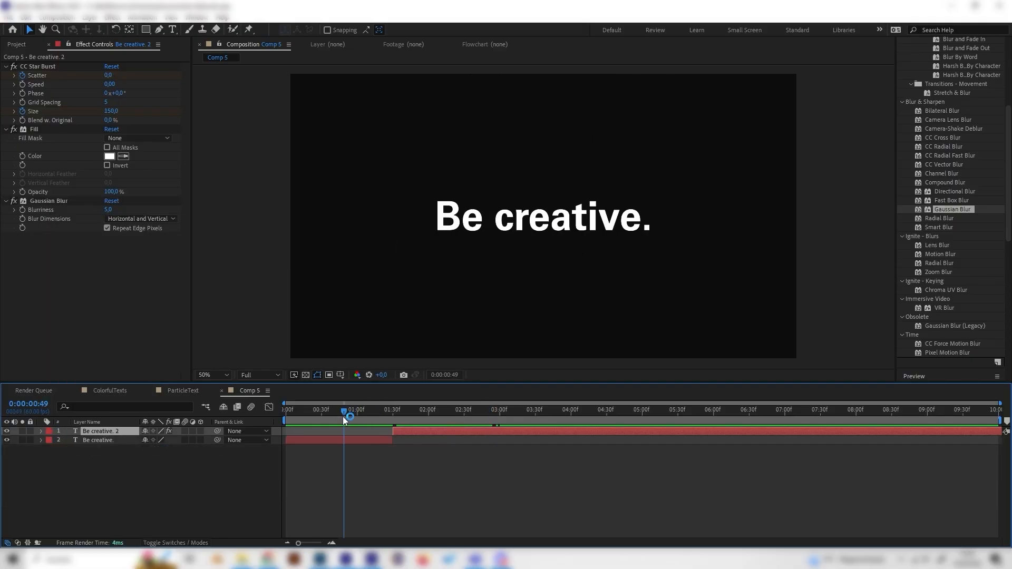
{"action": "left_click", "coordinate": [478, 409]}
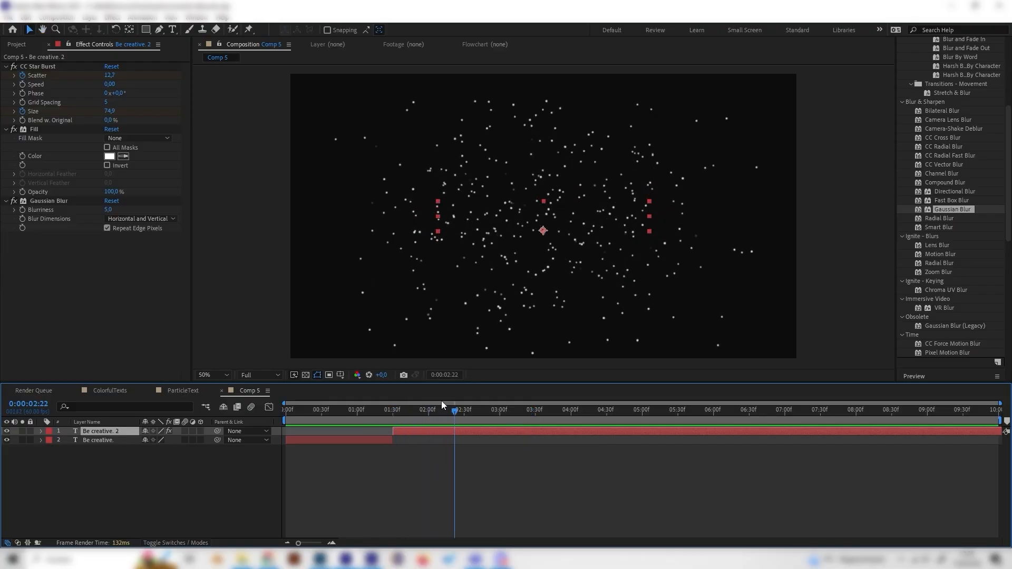
{"action": "mouse_move", "coordinate": [70, 260]}
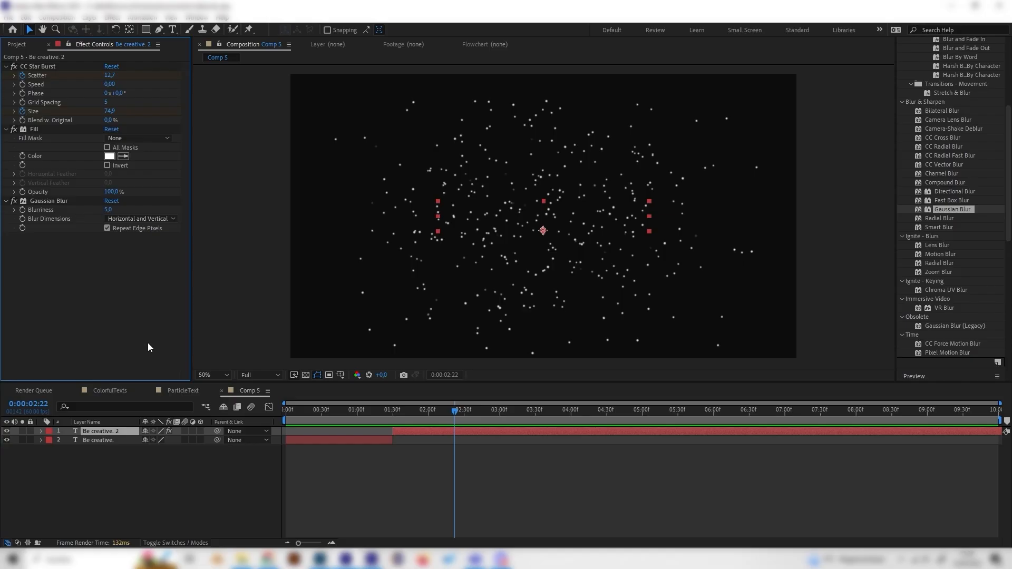
- Pre-compose the particle layer into 'Be creative. 2 Comp 1', moving all attributes
{"action": "right_click", "coordinate": [101, 431]}
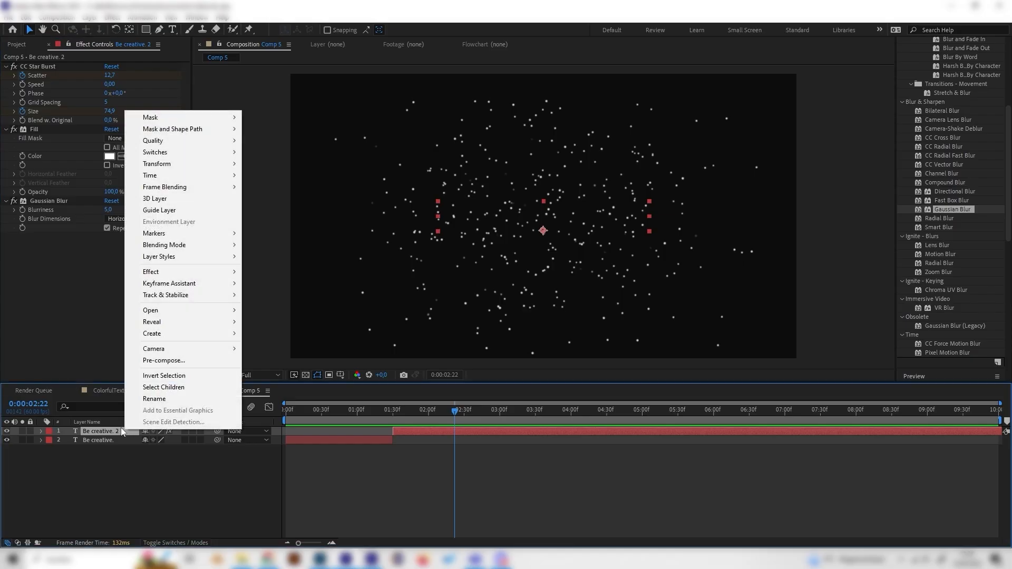
{"action": "left_click", "coordinate": [163, 360]}
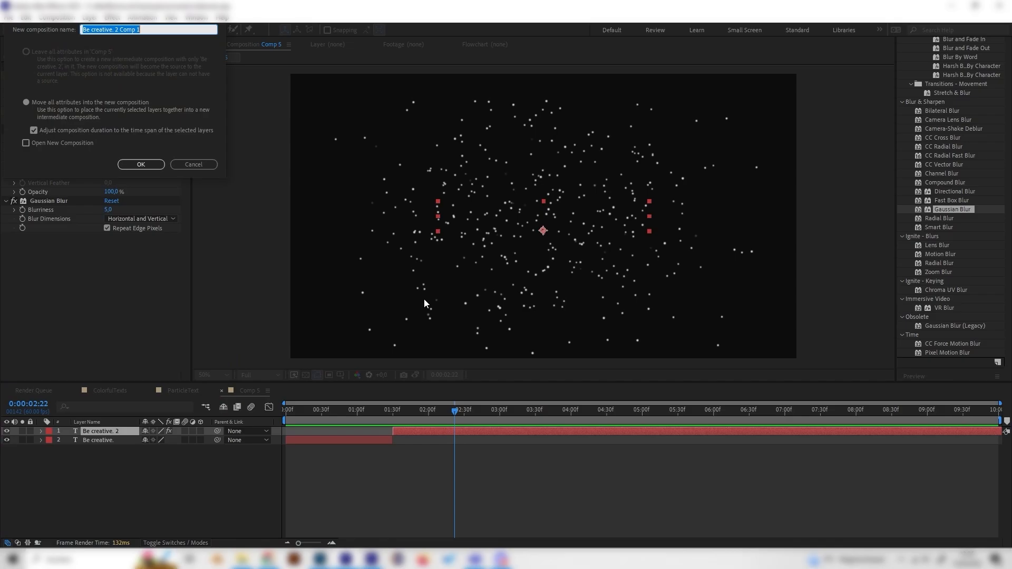
{"action": "left_click", "coordinate": [140, 164]}
{"action": "type", "text": "mot"}
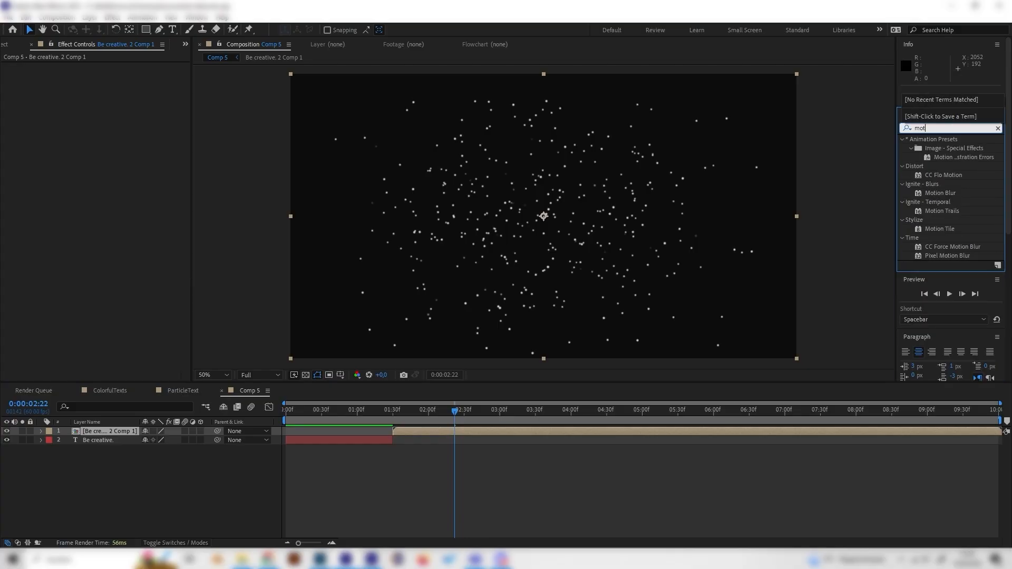
- Apply Pixel Motion Blur with manual shutter angle 550 and preview the break-apart
{"action": "type", "text": "ion"}
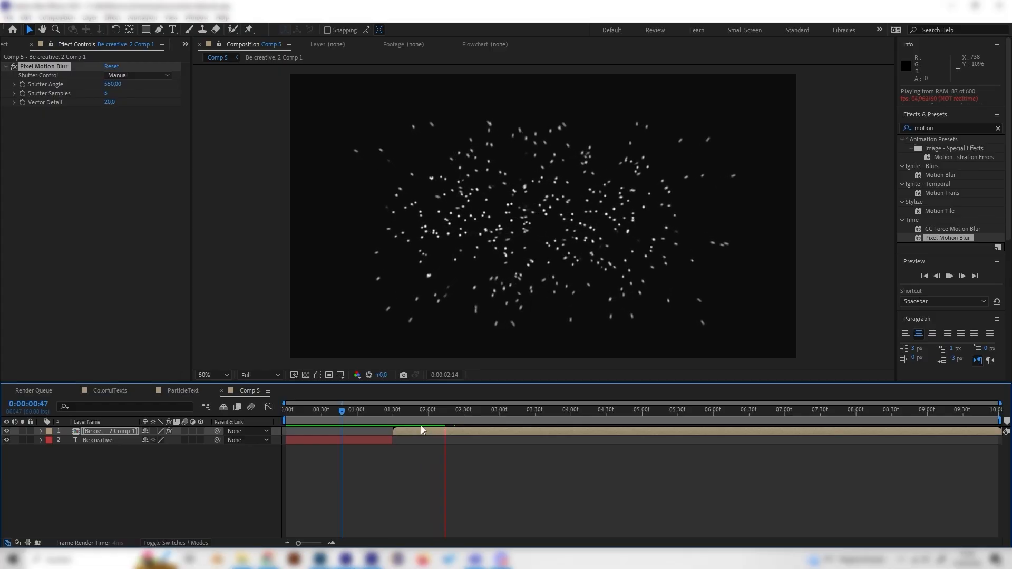
{"action": "mouse_move", "coordinate": [421, 422]}
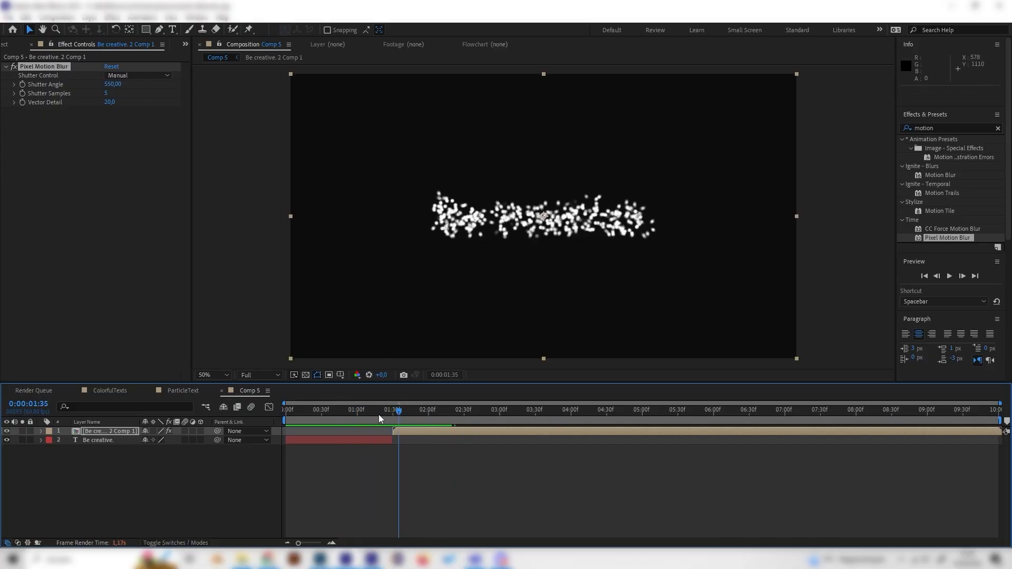
{"action": "left_click", "coordinate": [402, 409]}
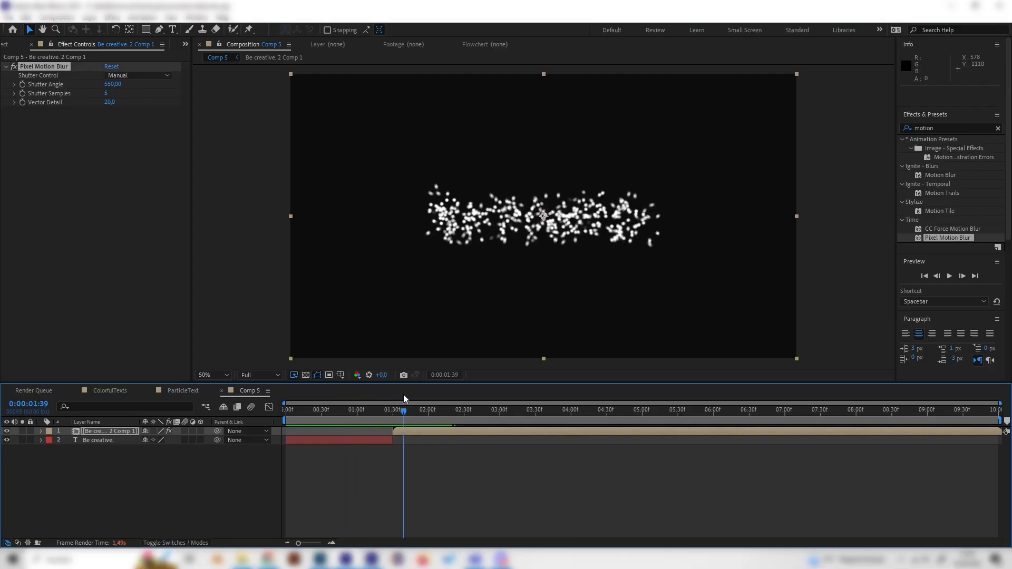